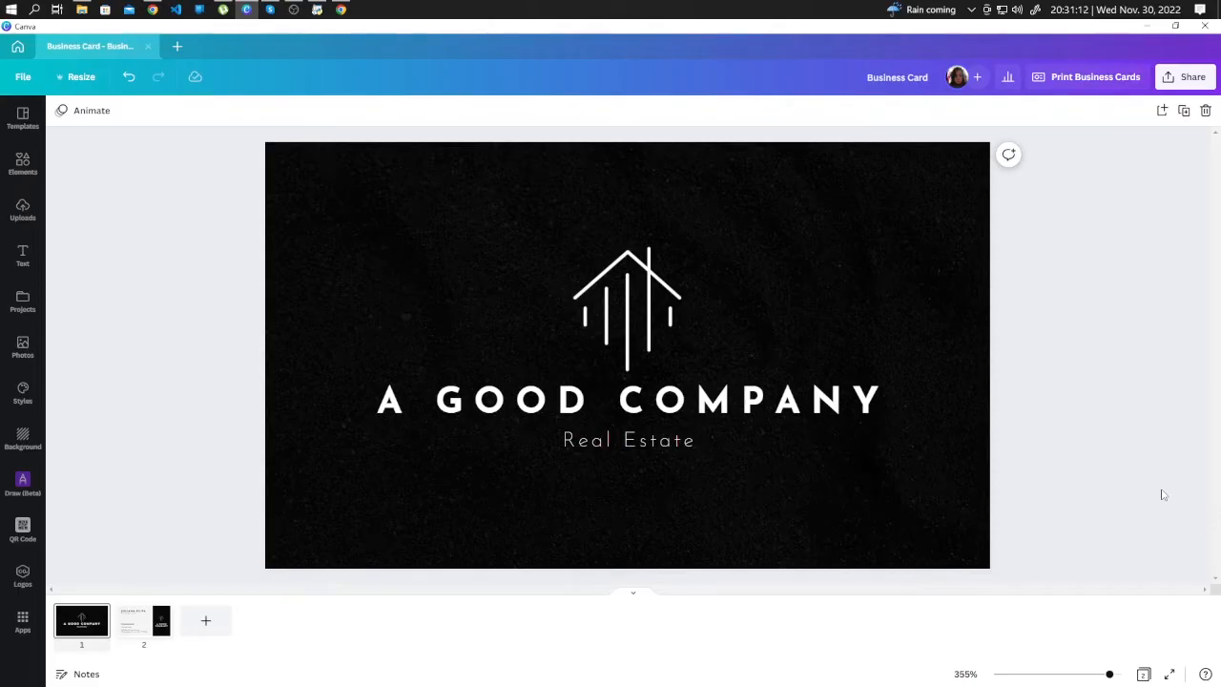
# Bring up the Share panel for the two-page real estate business card design.
pyautogui.click(627, 308)
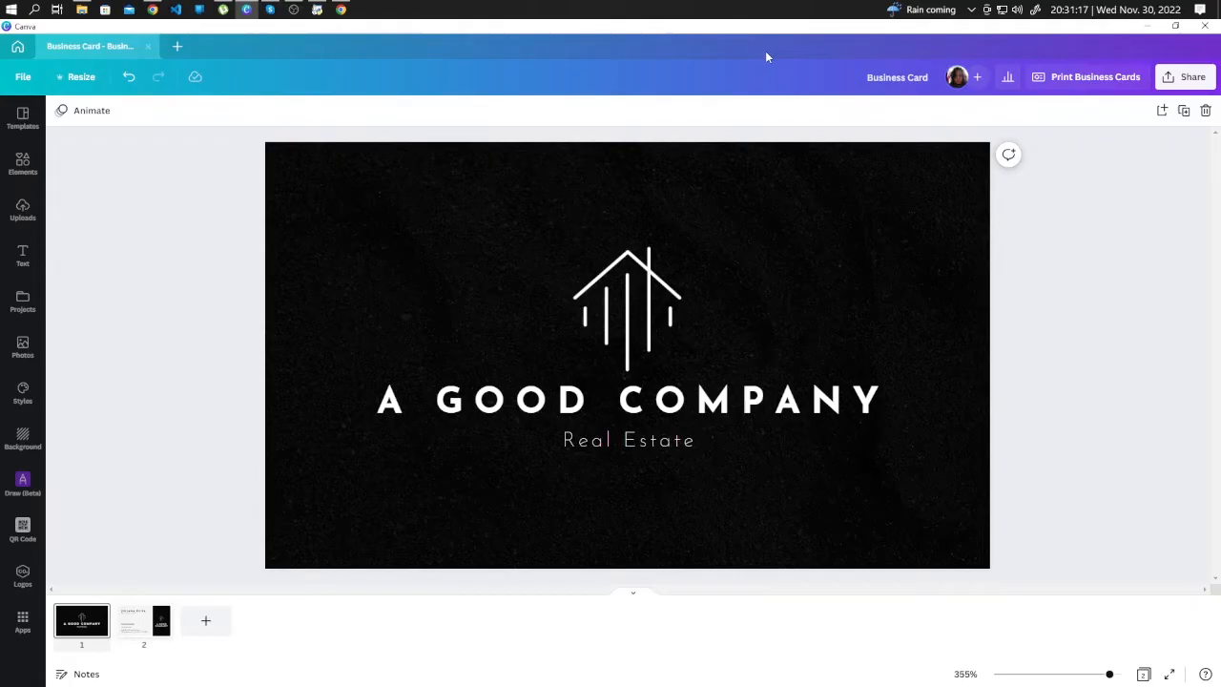
pyautogui.click(1193, 76)
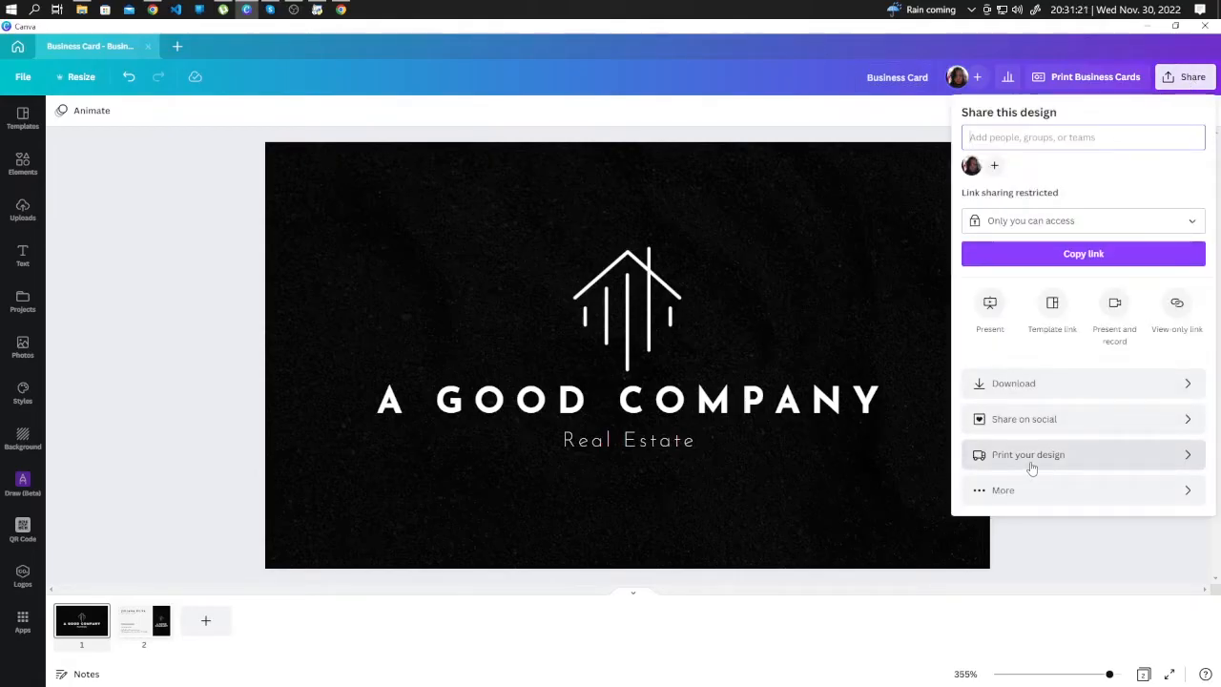
# Review paper and quantity options for landscape business card printing, then close the print panel.
pyautogui.click(1028, 454)
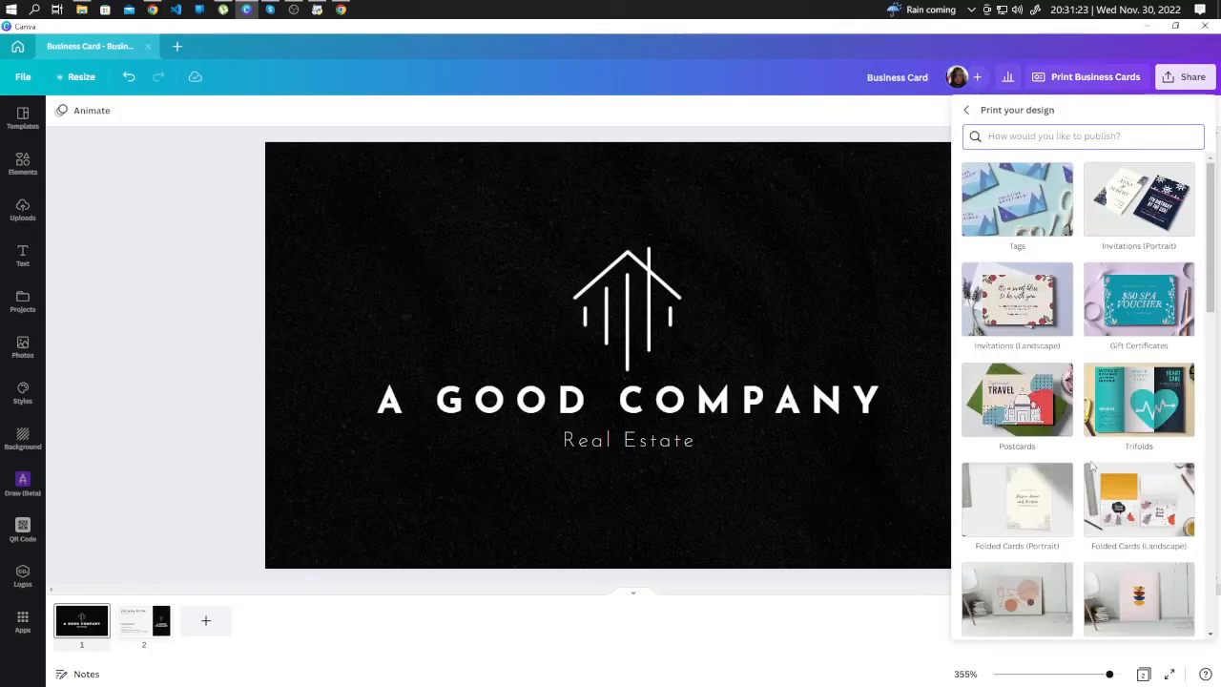
pyautogui.scroll(-3)
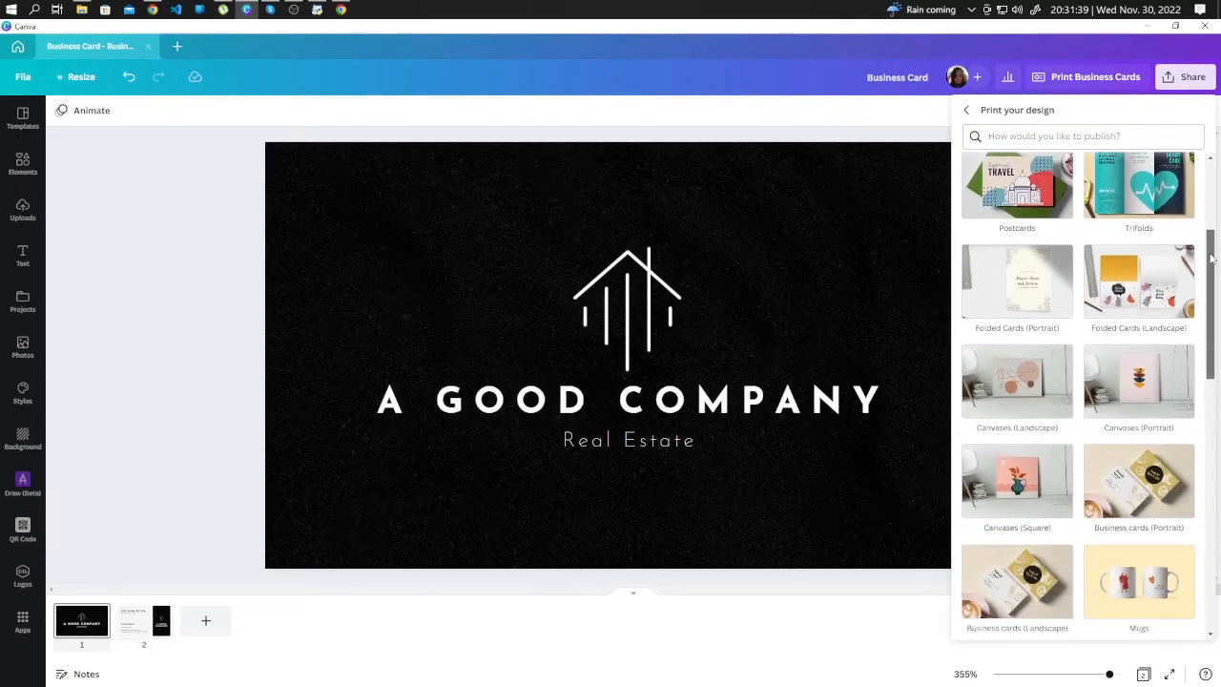
pyautogui.scroll(-3)
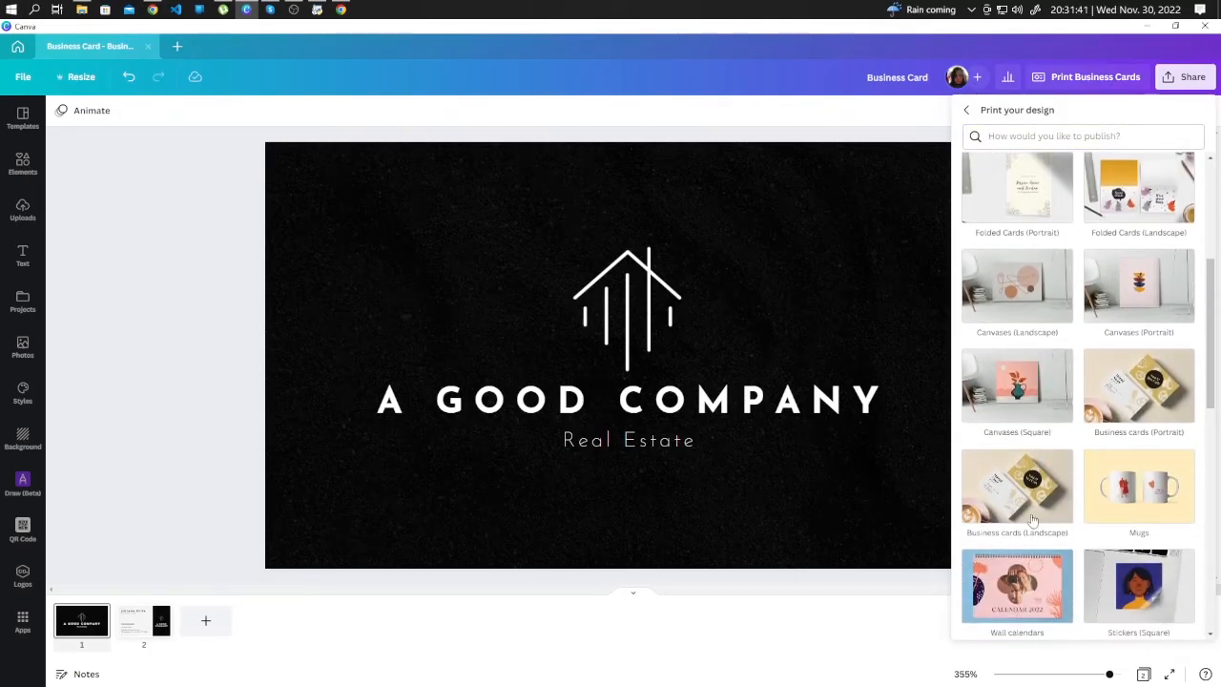
pyautogui.click(1017, 487)
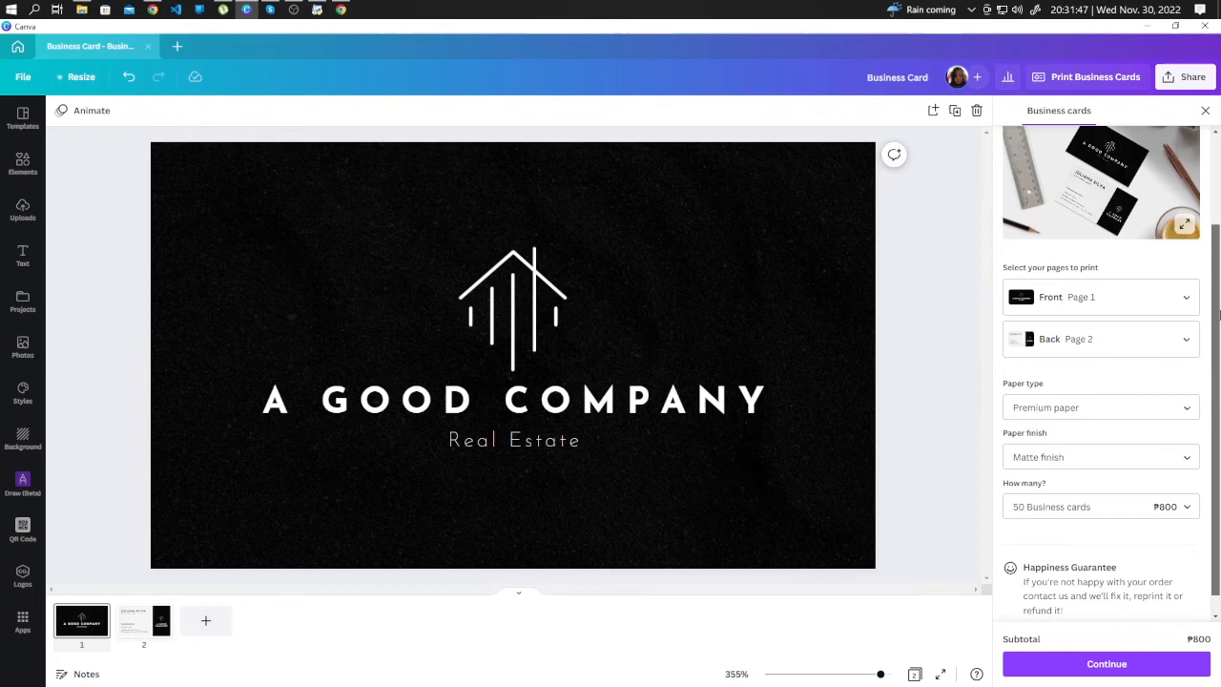
pyautogui.scroll(-3)
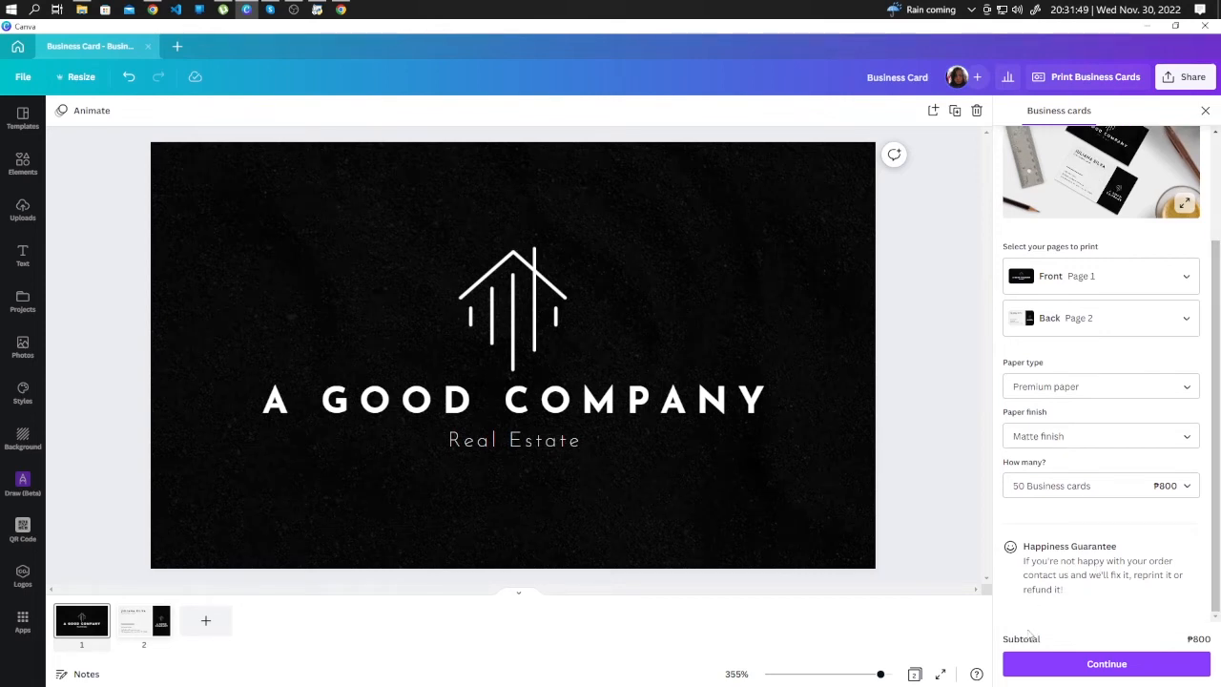
pyautogui.click(1106, 663)
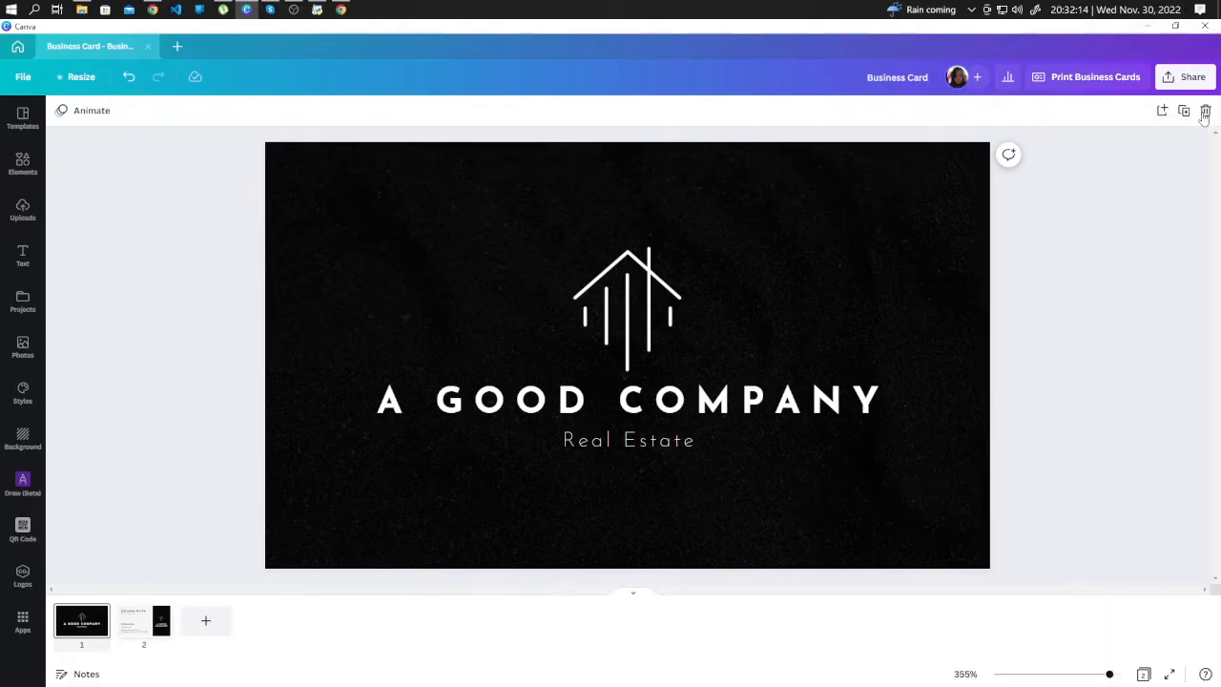
pyautogui.moveTo(1139, 317)
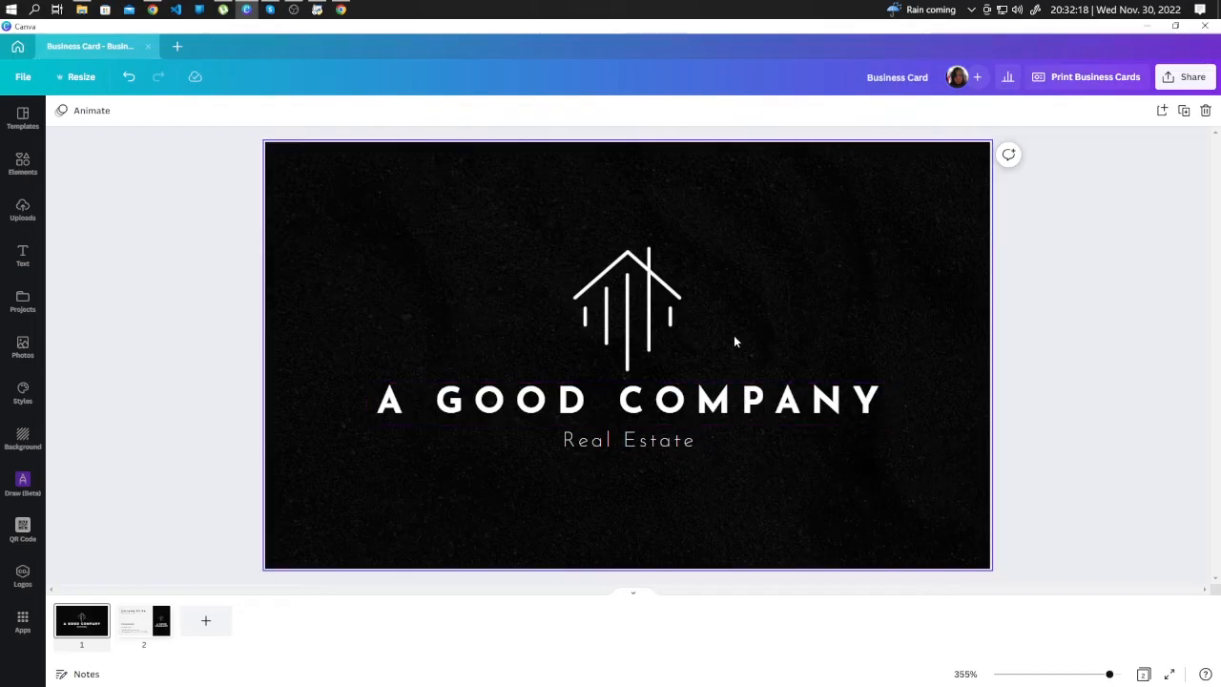
pyautogui.moveTo(689, 298)
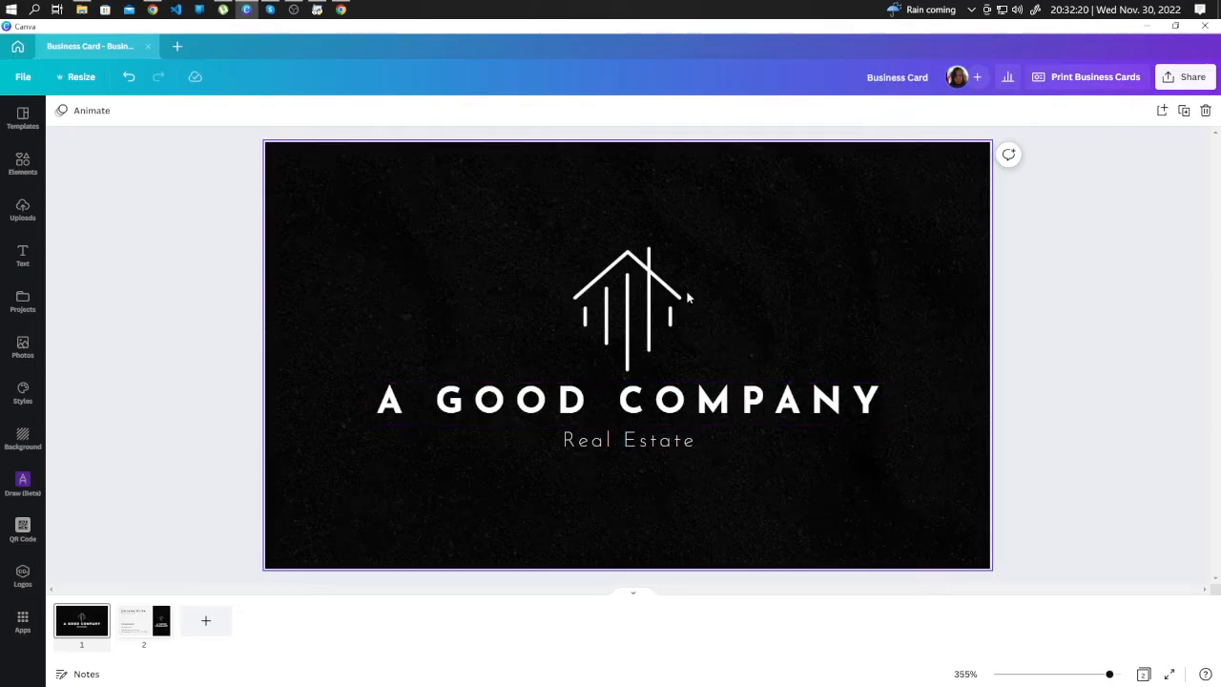
# Download all pages as PNG and save the Business Card zip to Downloads.
pyautogui.click(1193, 76)
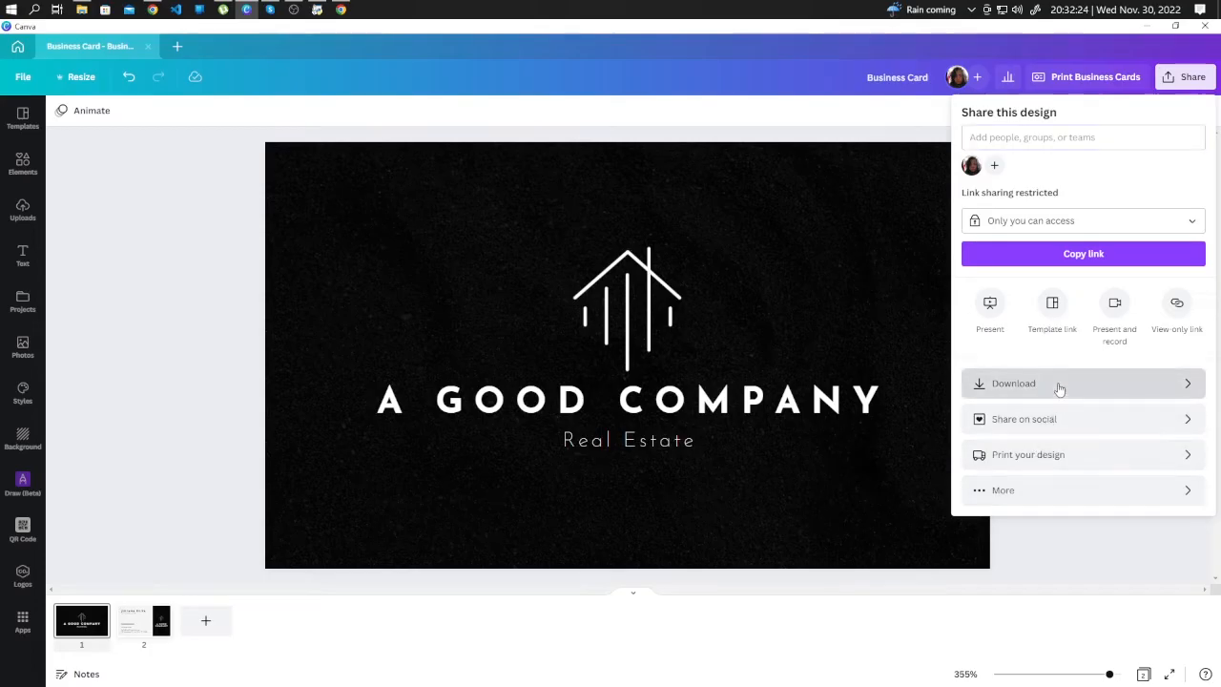
pyautogui.click(1013, 382)
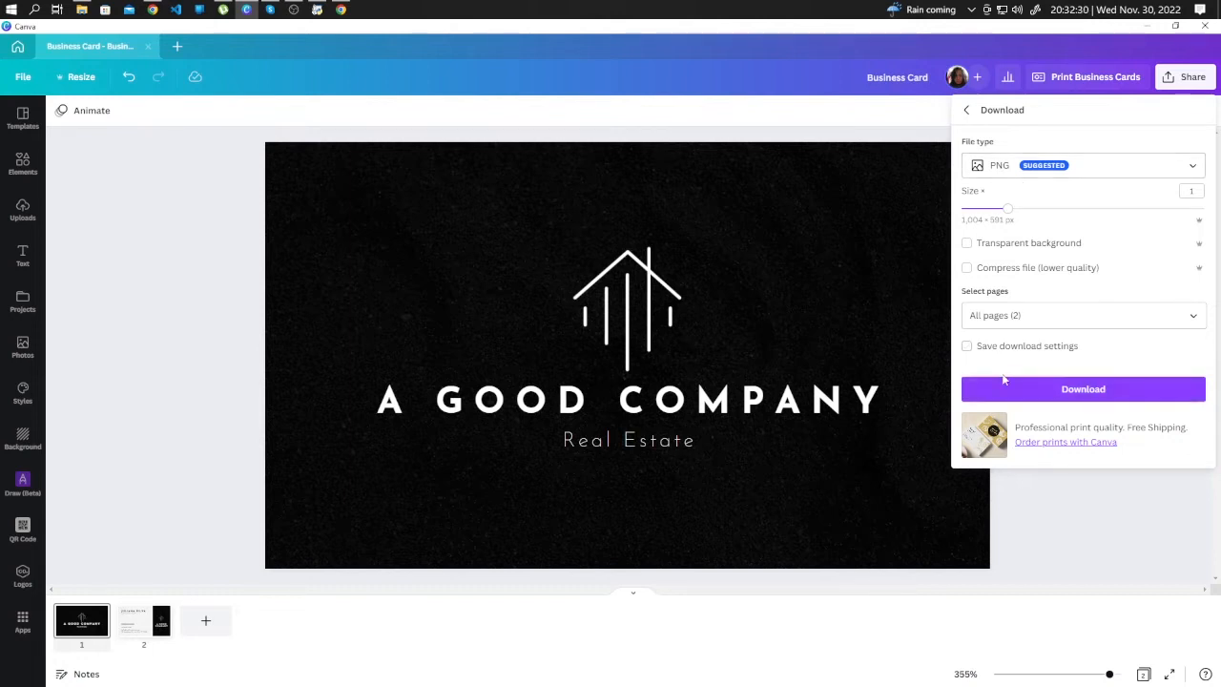
pyautogui.click(1083, 389)
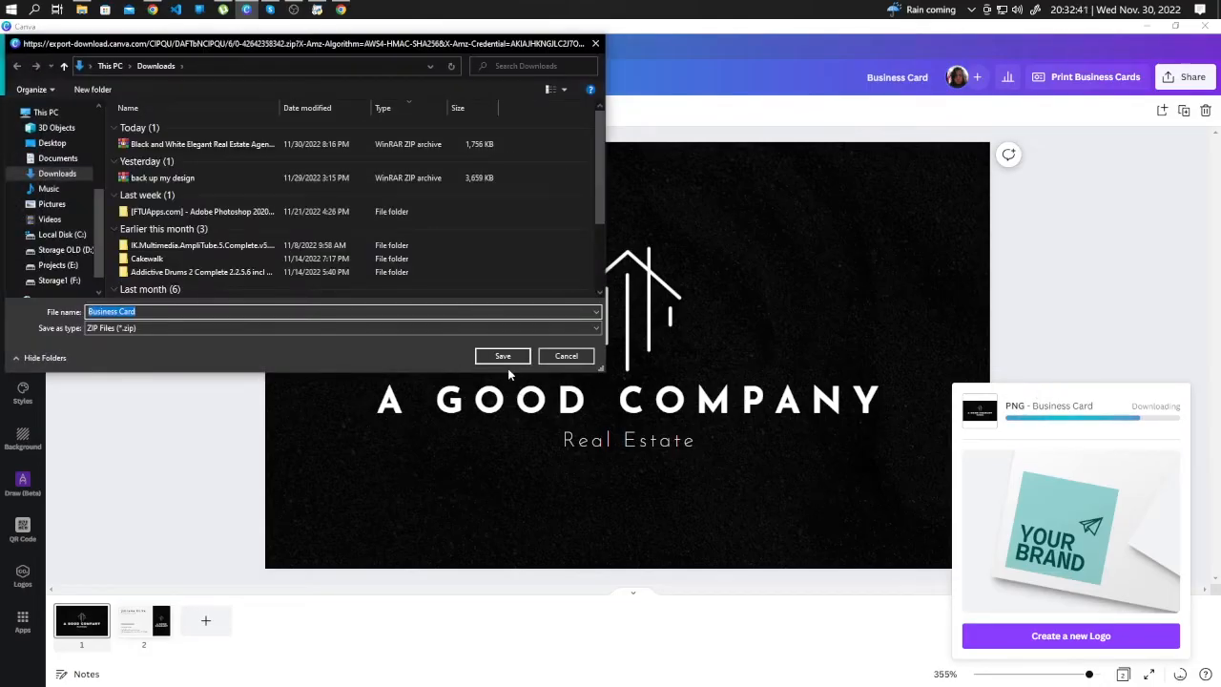
pyautogui.click(503, 356)
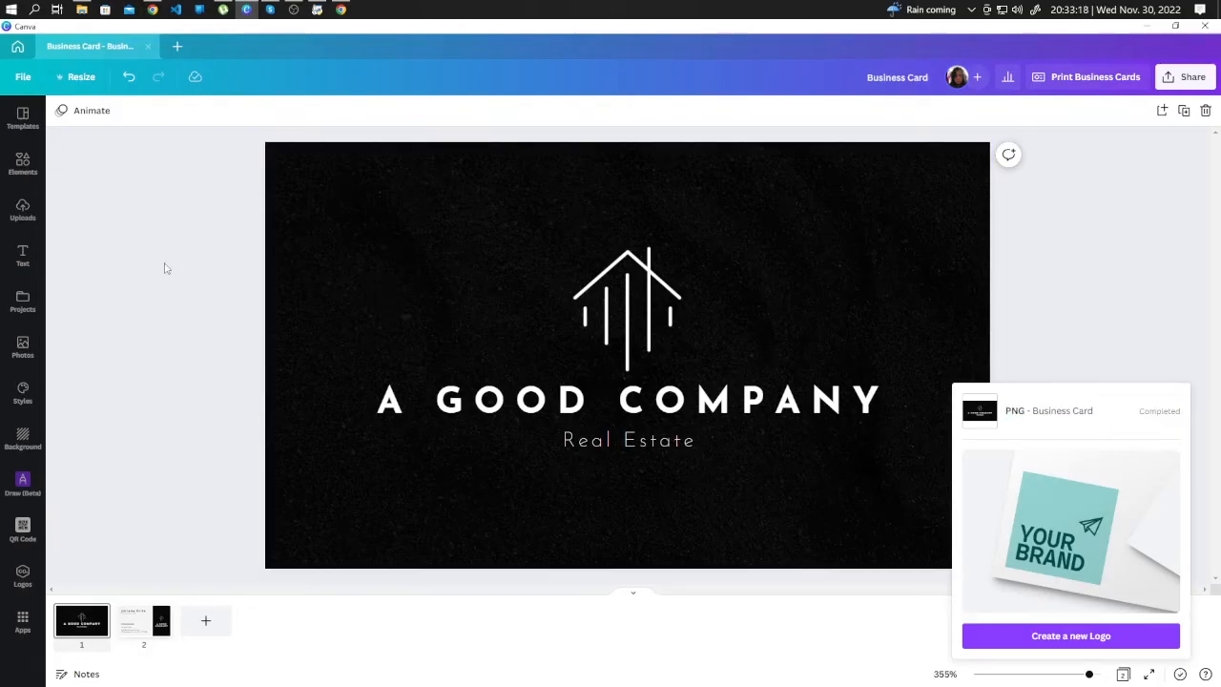
# Browse the uploaded images, then go Home to the Business Card templates gallery.
pyautogui.click(22, 208)
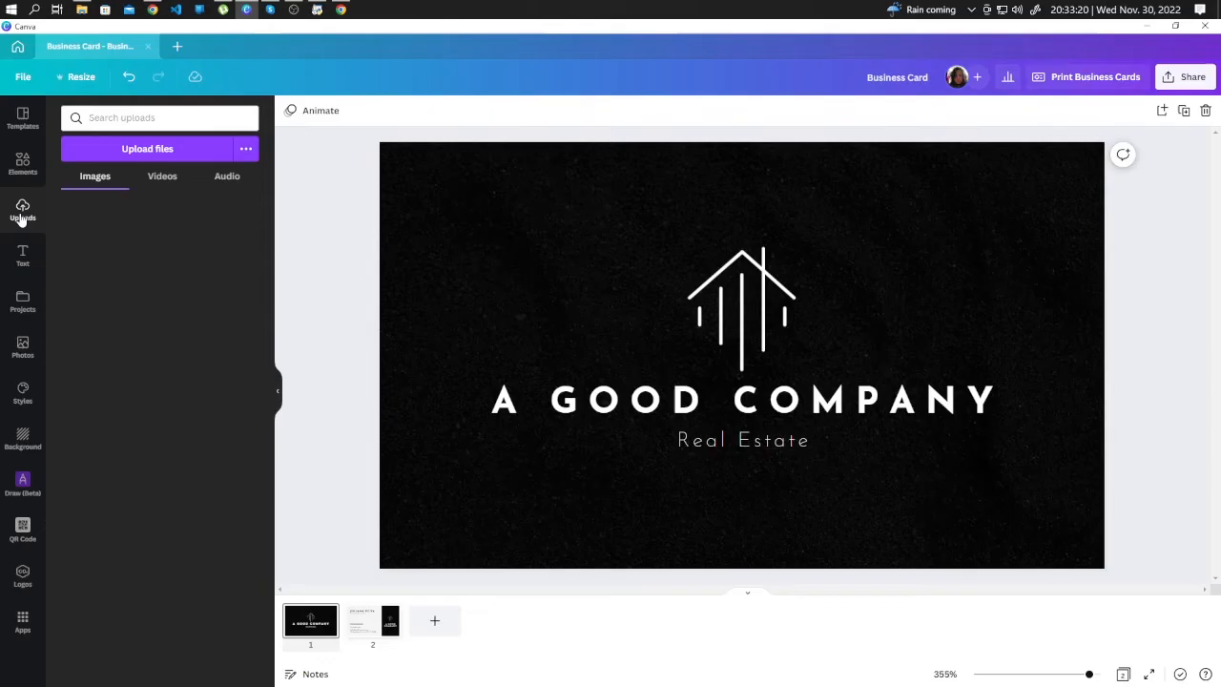
pyautogui.click(22, 210)
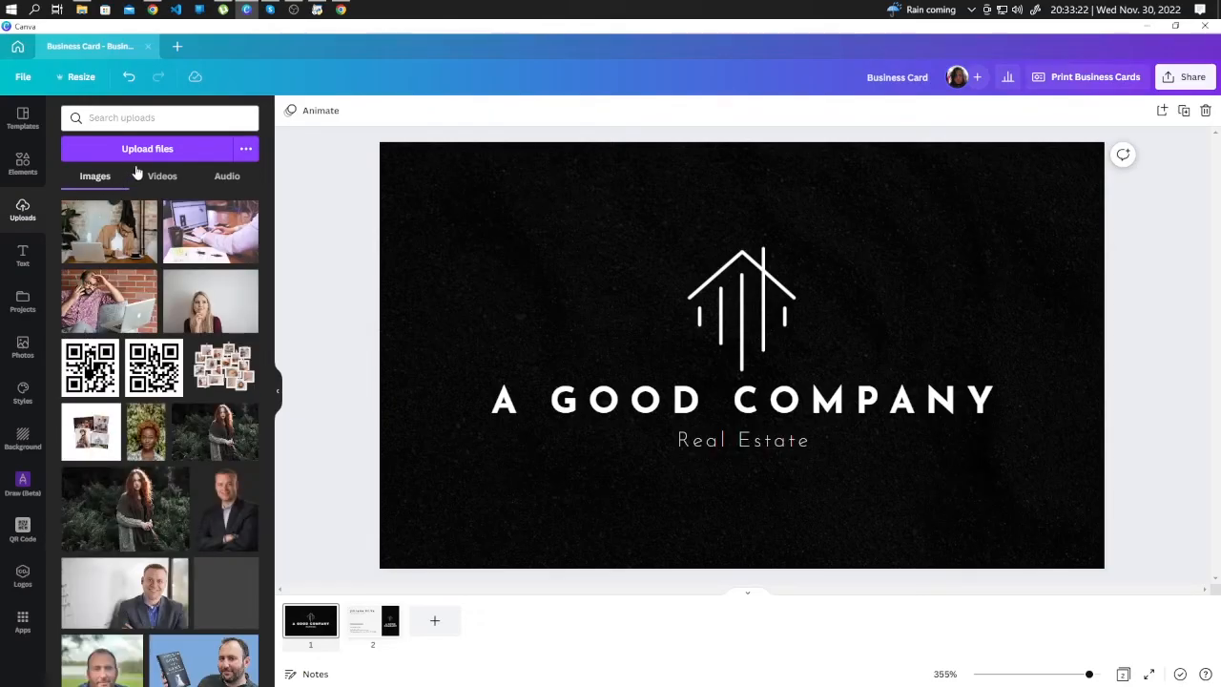
pyautogui.click(147, 147)
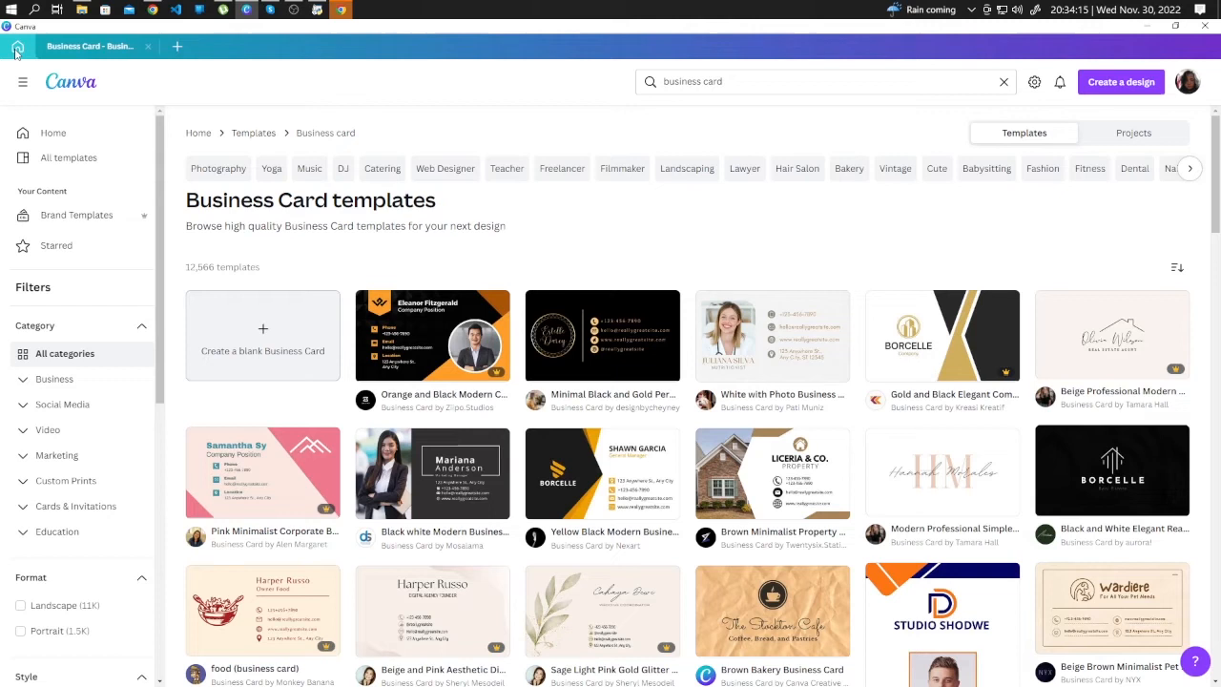
# Create a new blank A4 Document design from Create a design.
pyautogui.click(1120, 81)
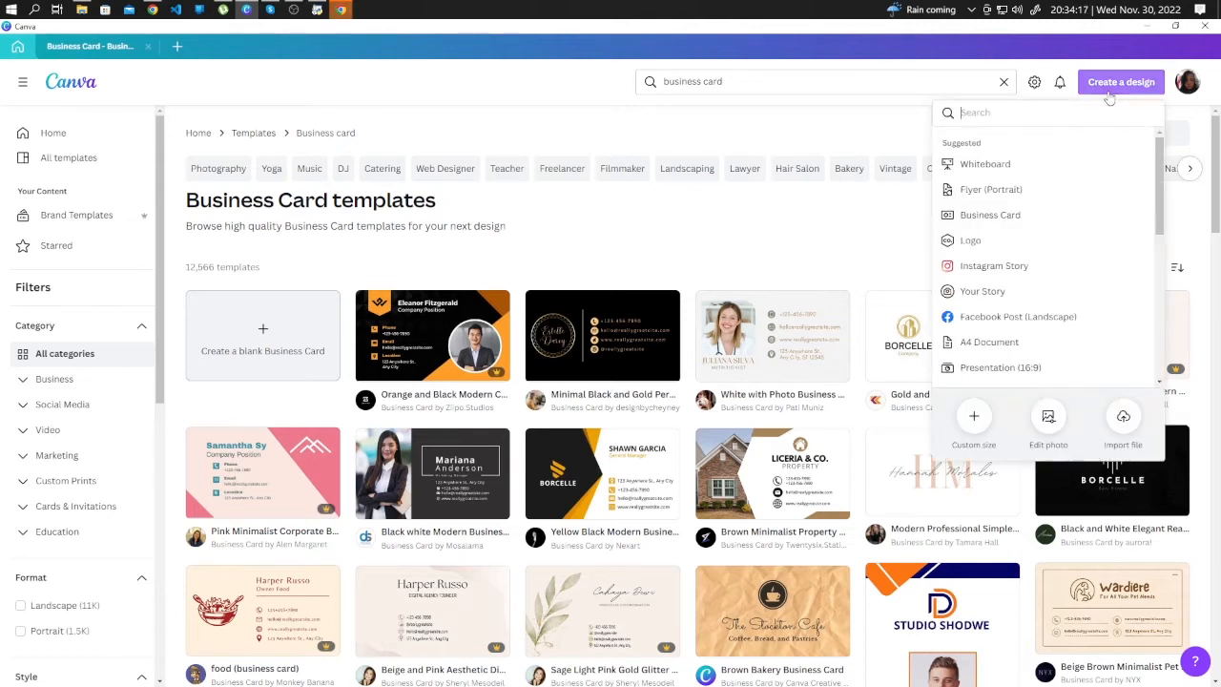
pyautogui.moveTo(989, 342)
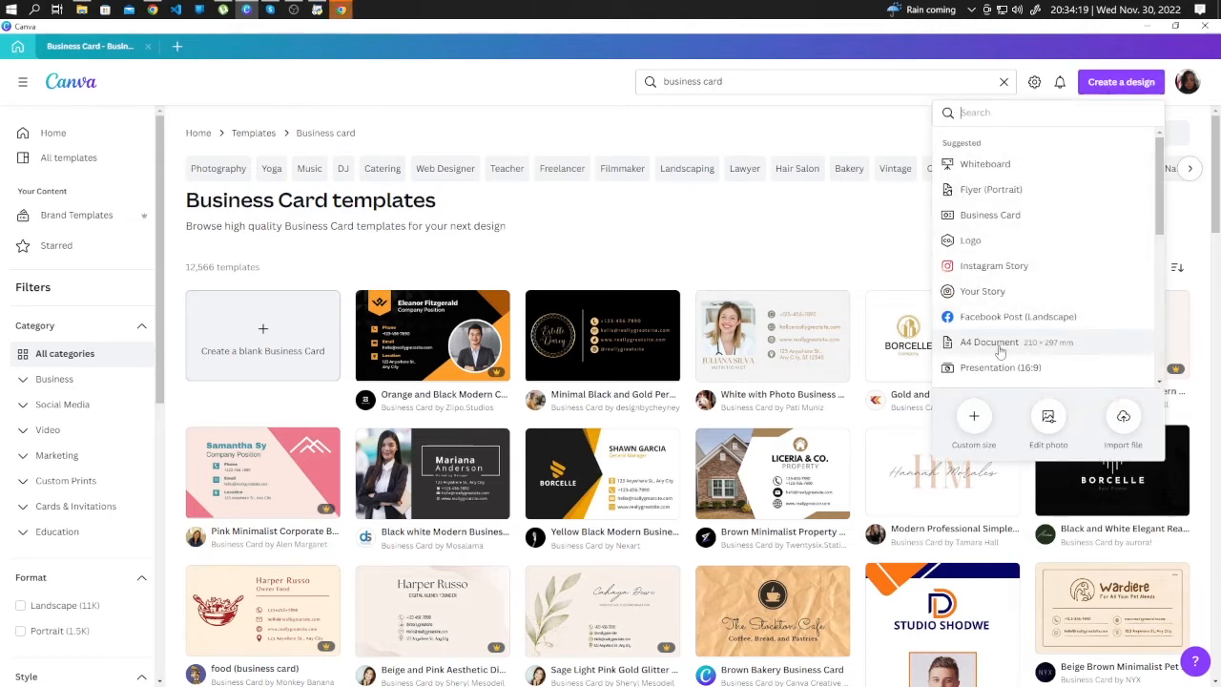
pyautogui.click(987, 341)
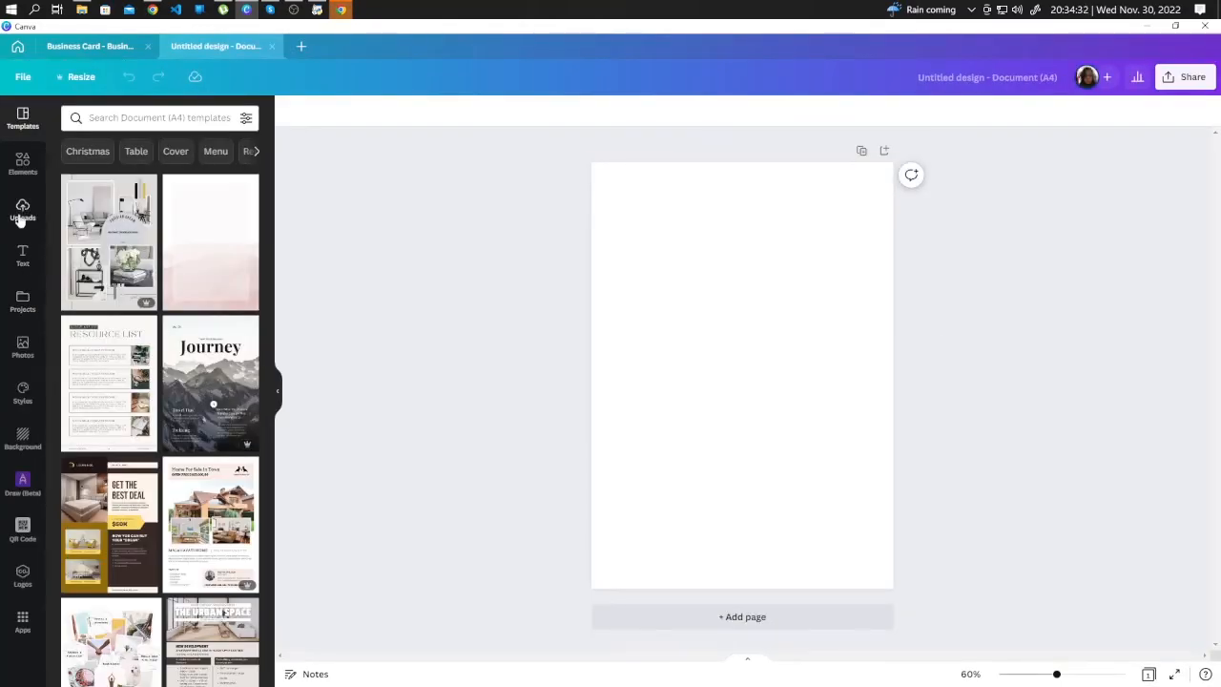
# Add the black A GOOD COMPANY card from Uploads, centre it, and place a copy above.
pyautogui.click(22, 210)
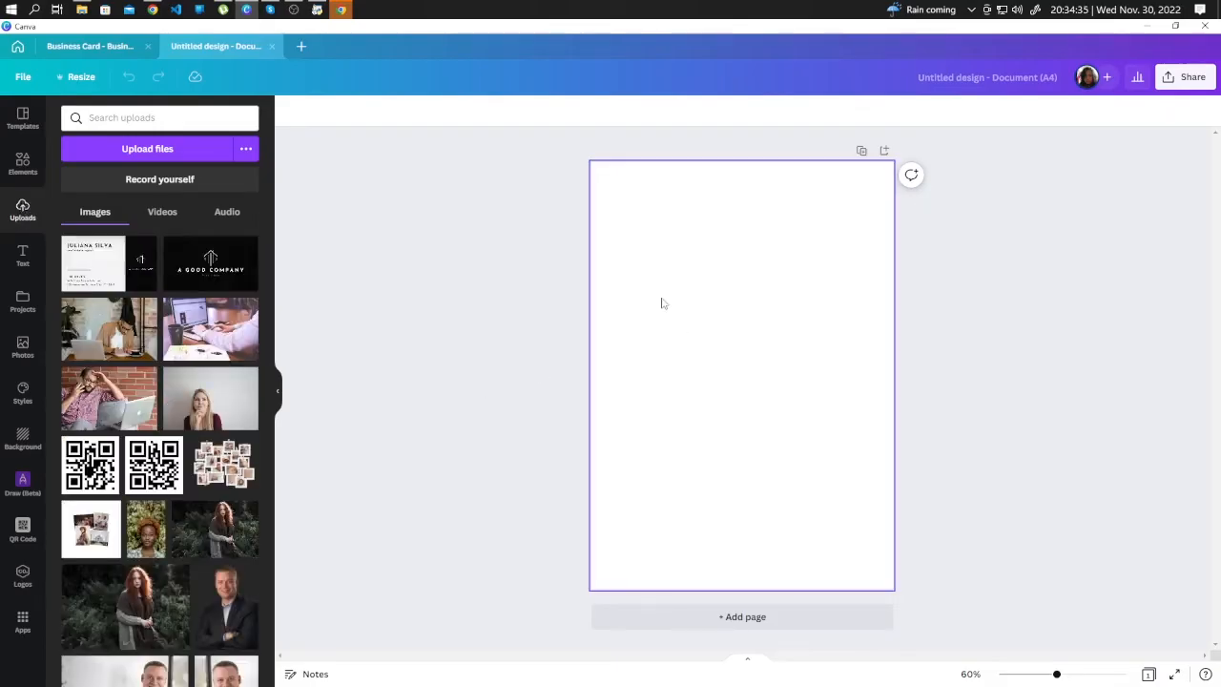
pyautogui.click(209, 262)
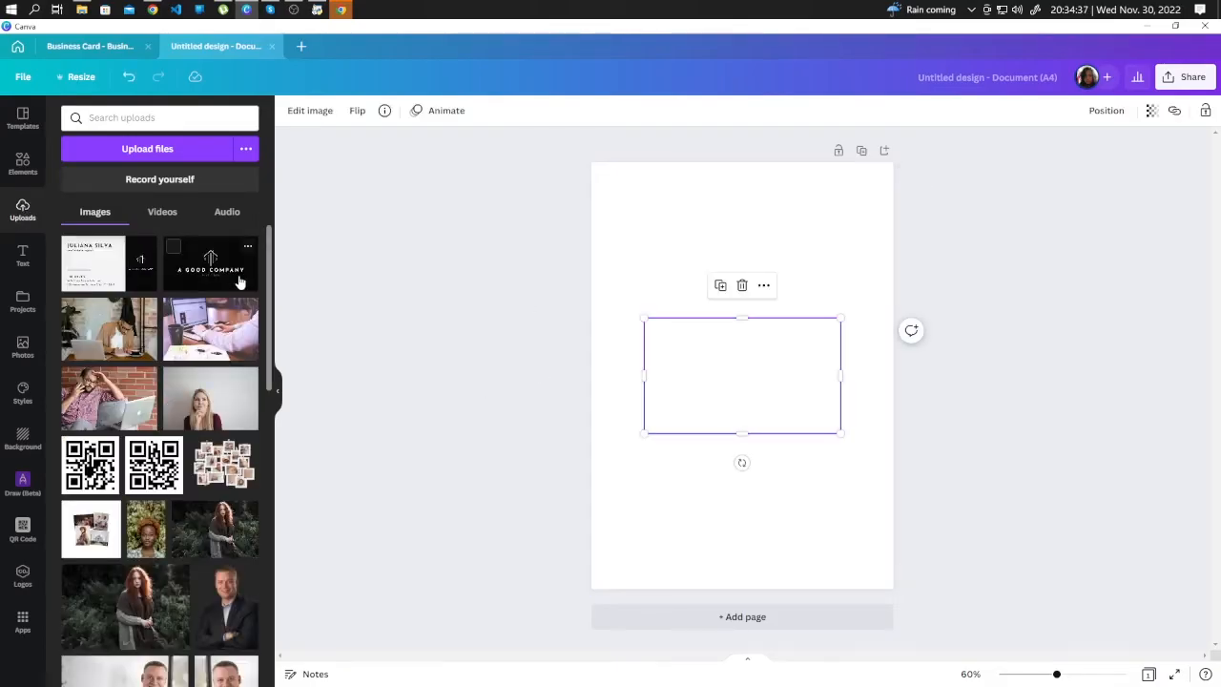
pyautogui.click(210, 262)
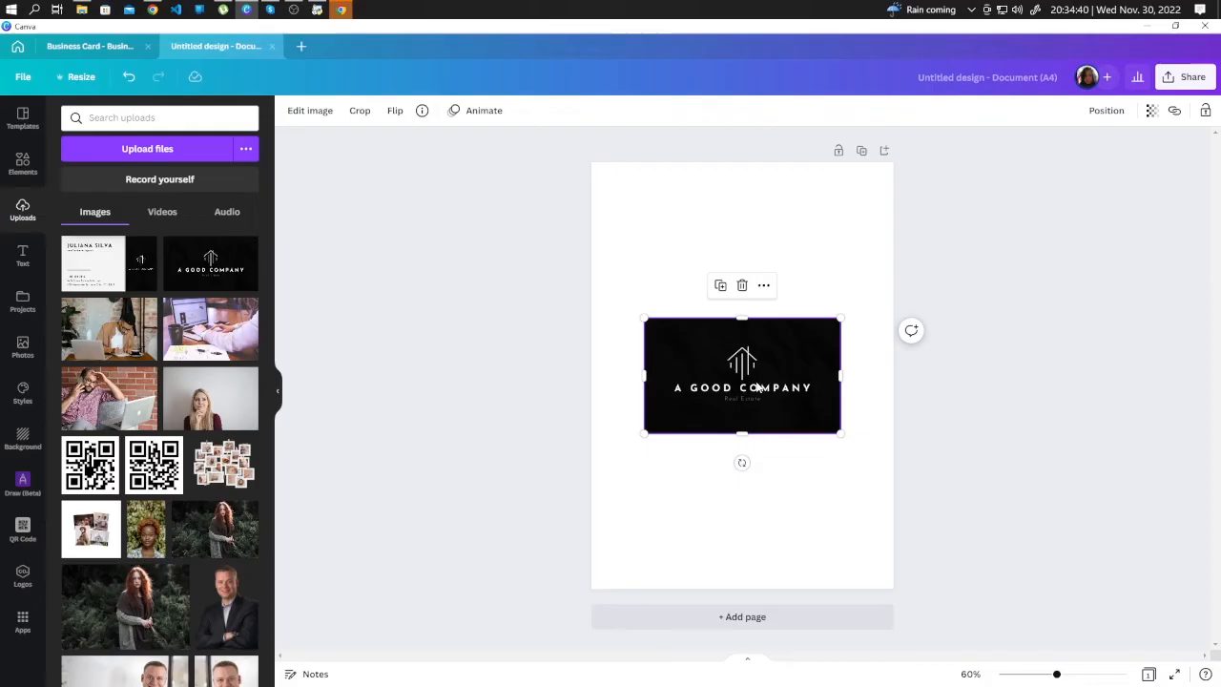
pyautogui.moveTo(742, 374); pyautogui.dragTo(742, 375)
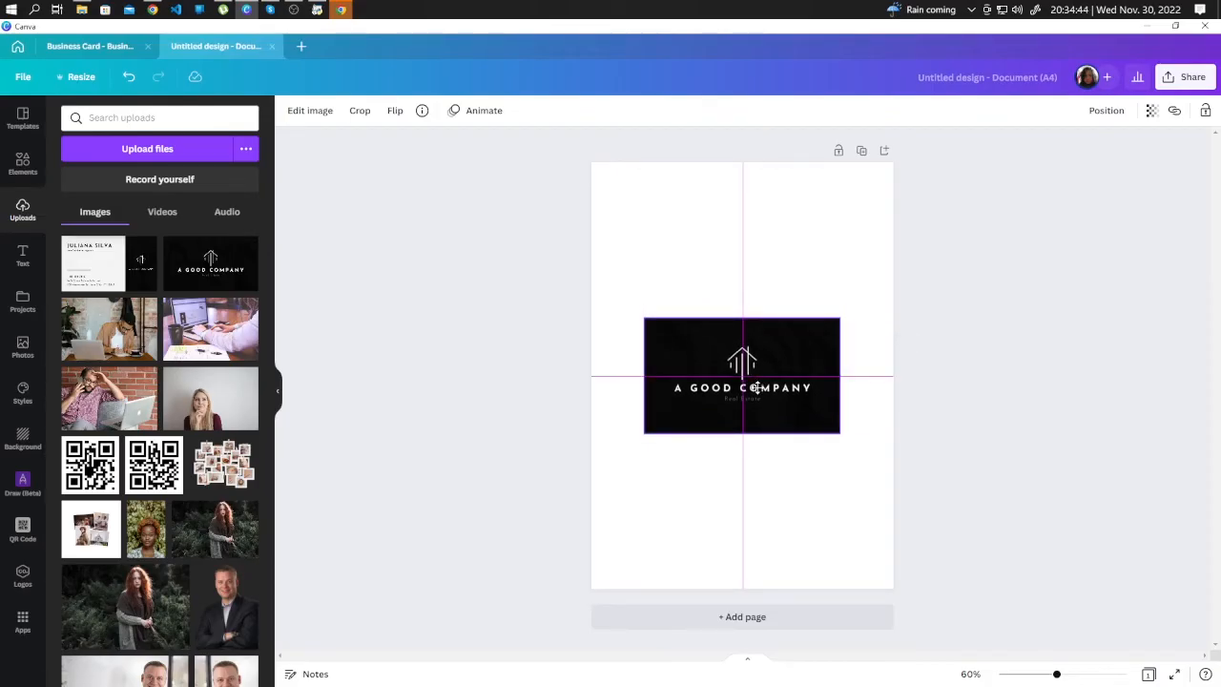
pyautogui.click(742, 374)
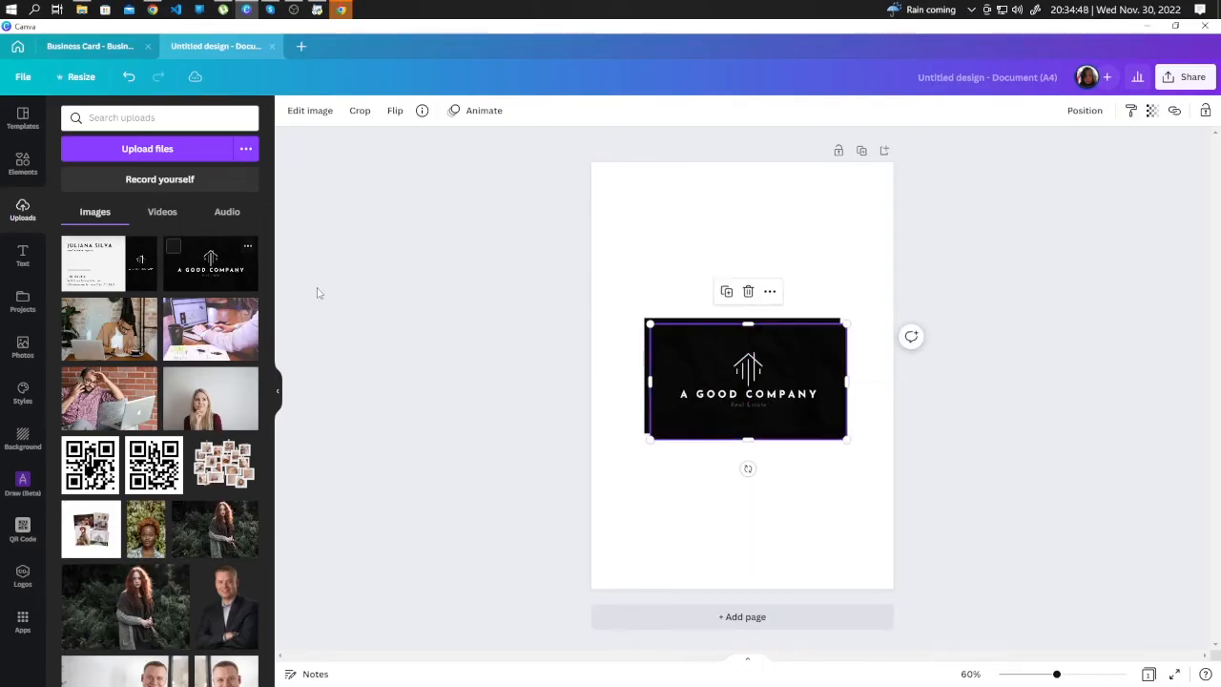
pyautogui.moveTo(747, 379); pyautogui.dragTo(742, 258)
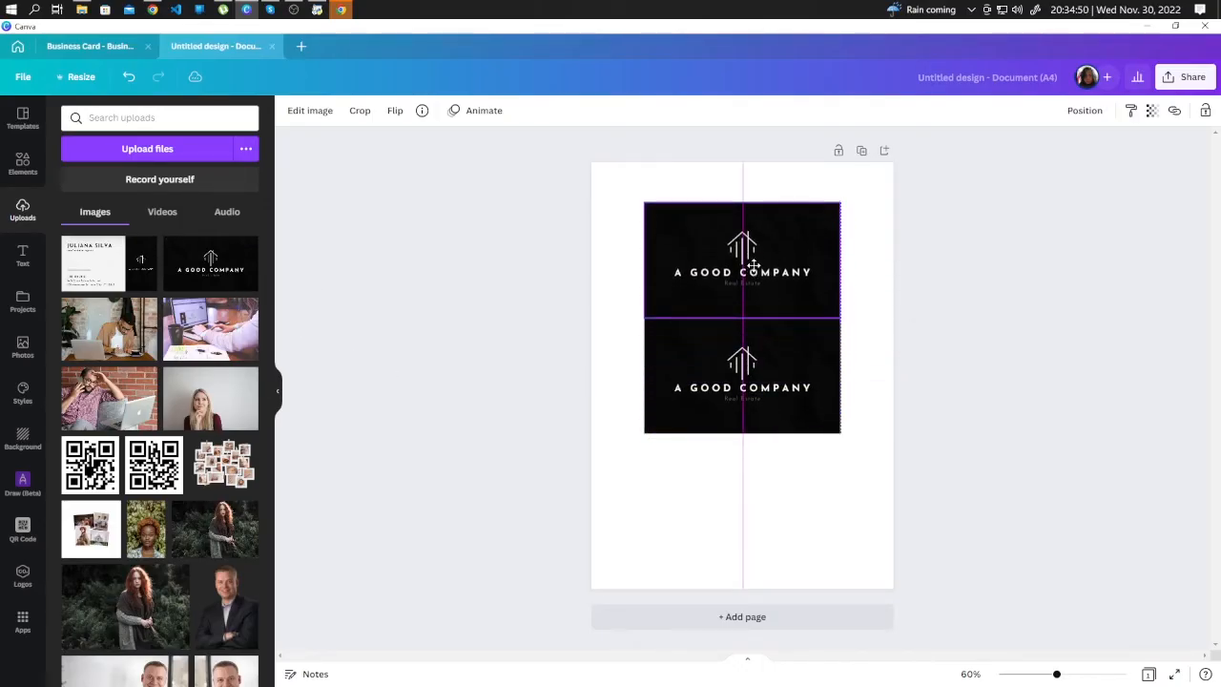
pyautogui.click(742, 258)
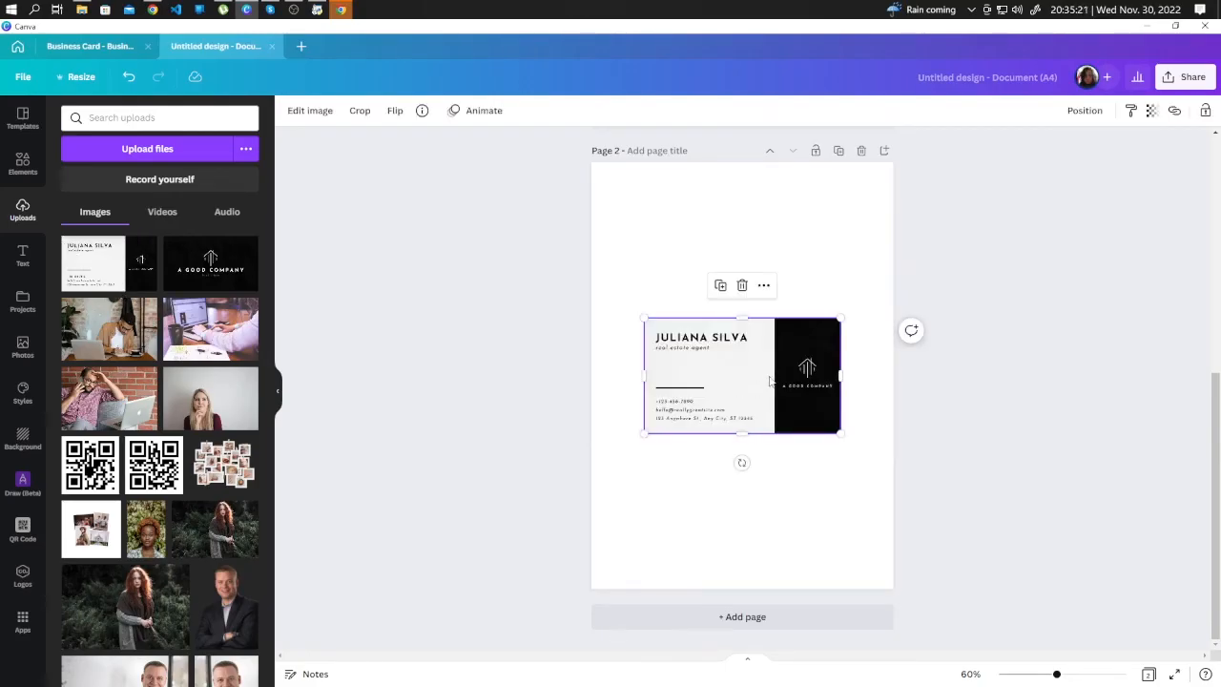
pyautogui.moveTo(742, 372); pyautogui.dragTo(742, 372)
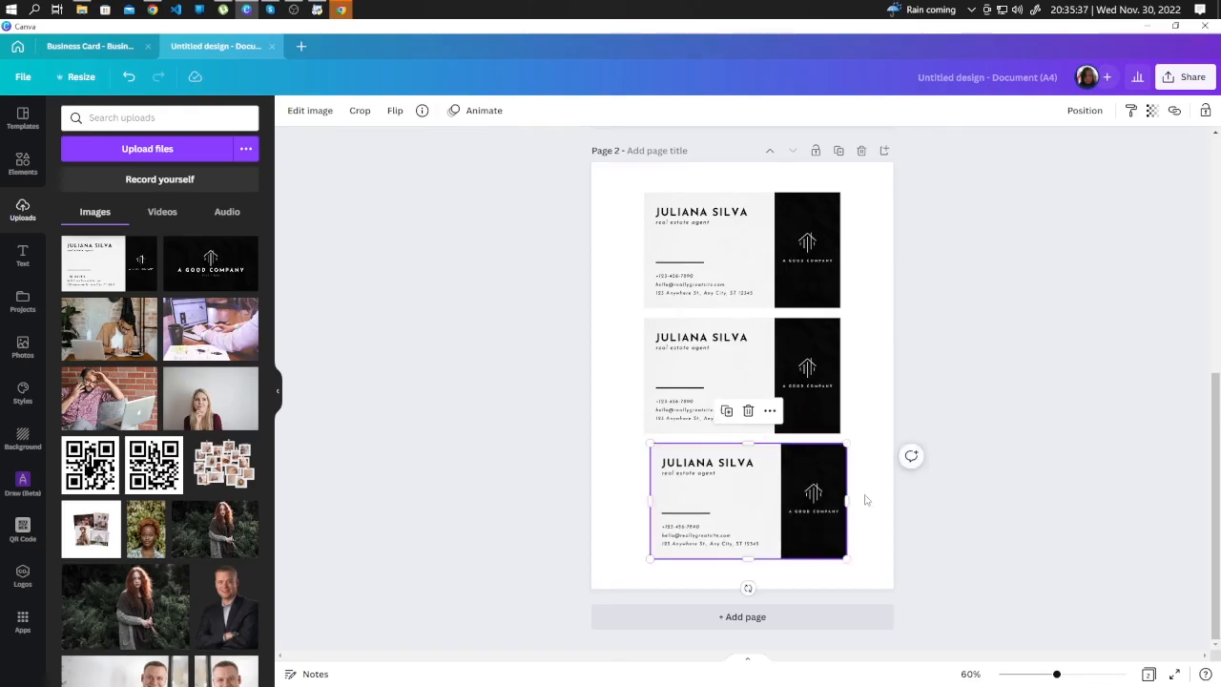
pyautogui.click(963, 435)
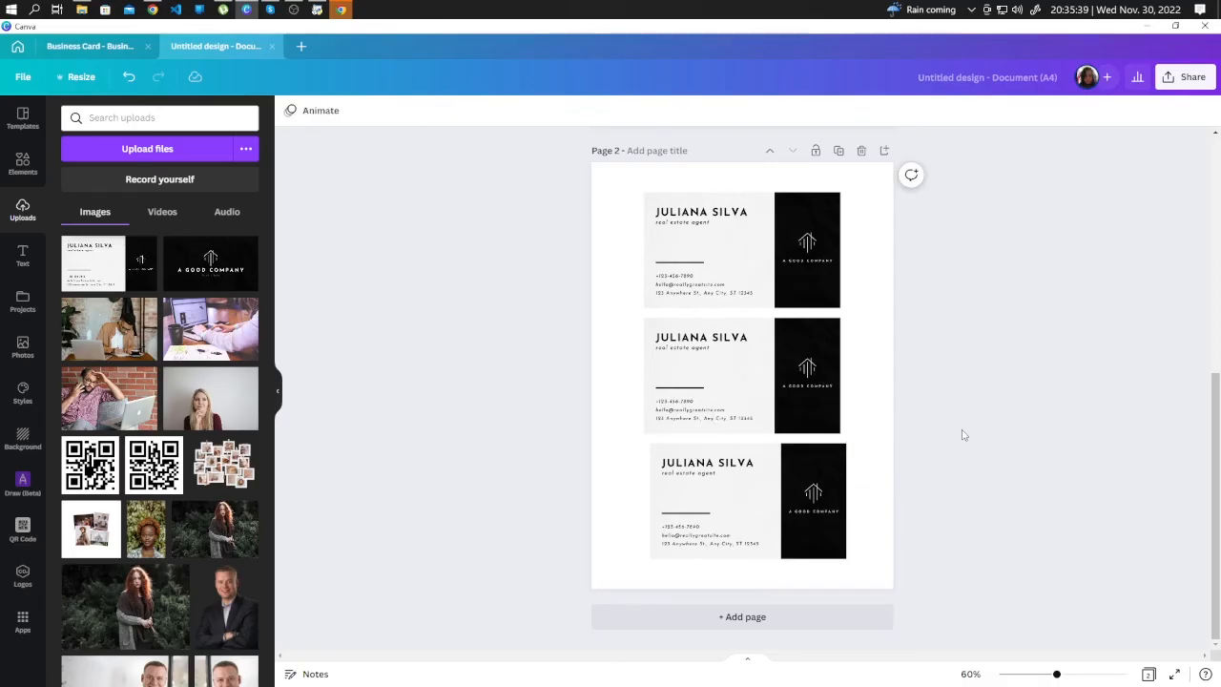
pyautogui.moveTo(1040, 479)
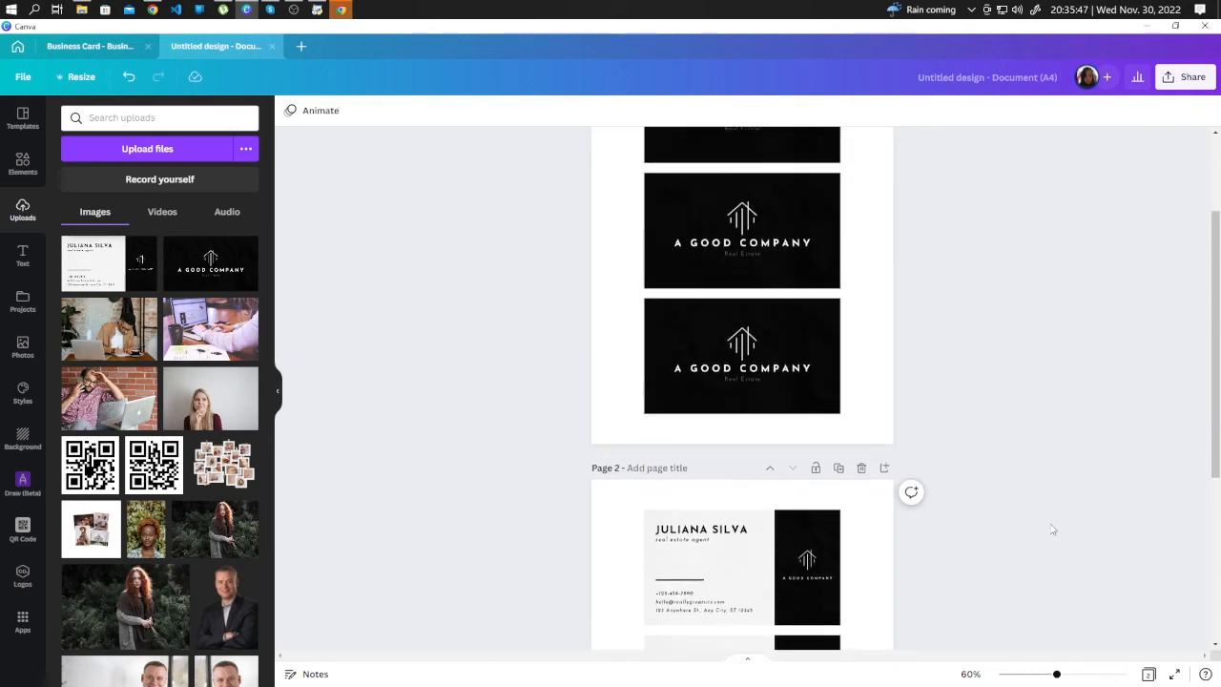
pyautogui.scroll(3)
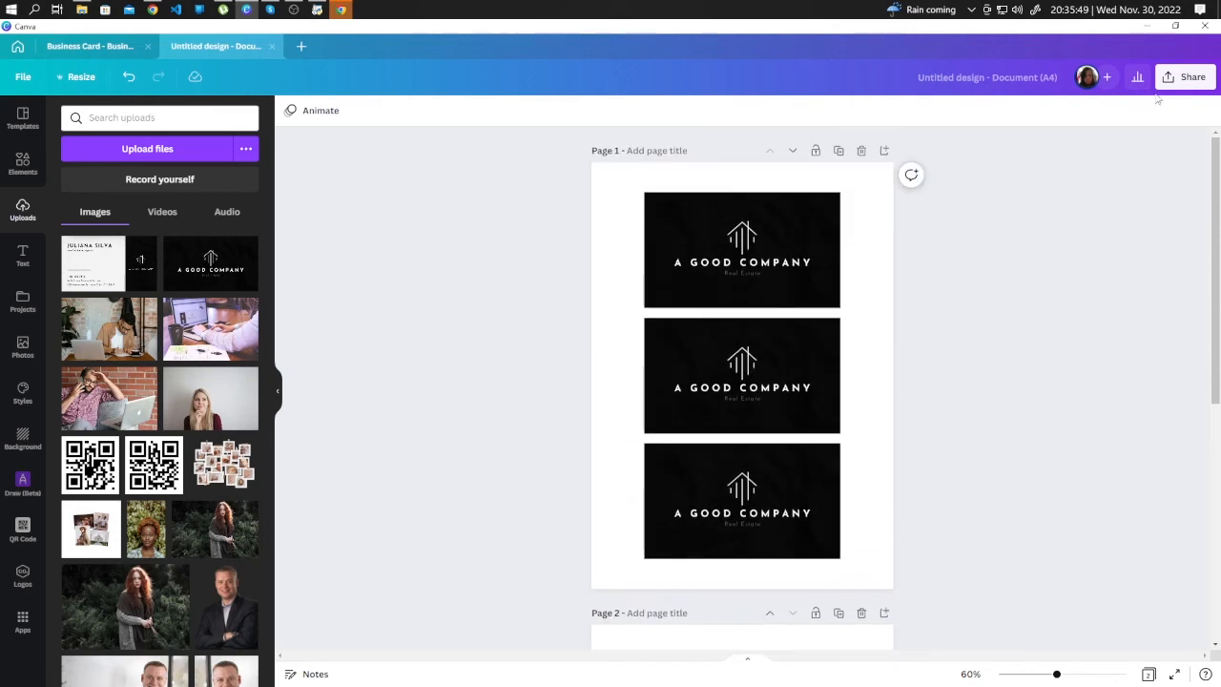
# Start downloading both pages with PDF Print as the file type.
pyautogui.click(1186, 76)
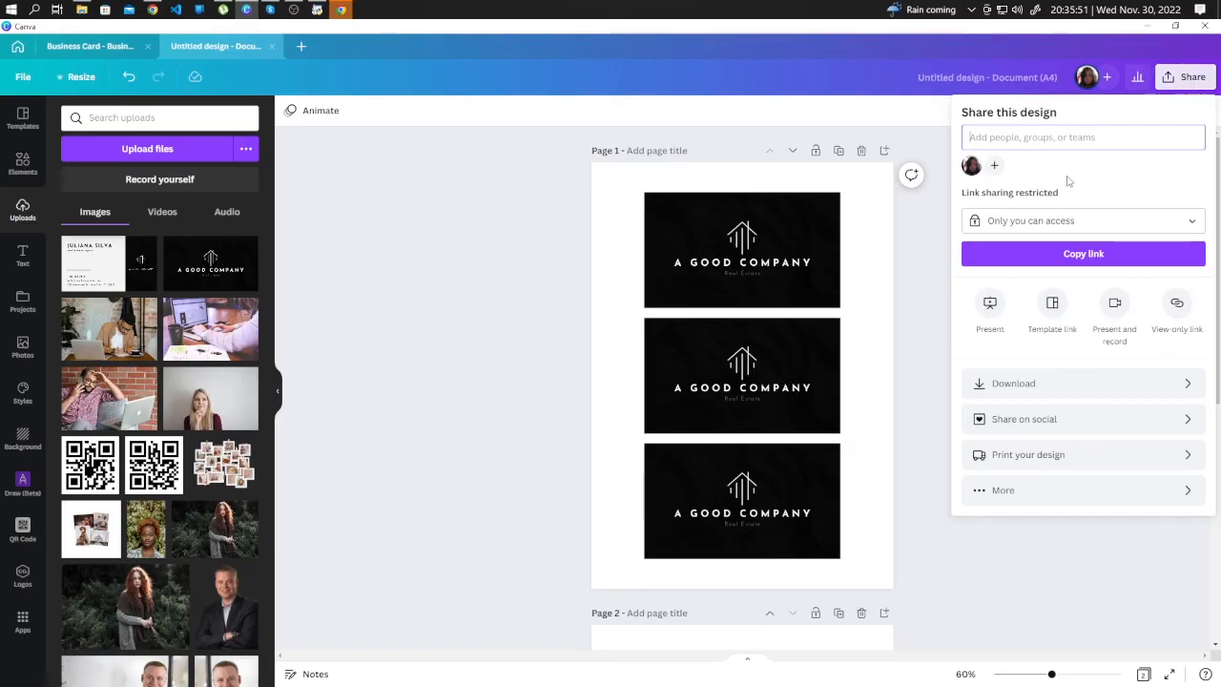
pyautogui.click(1013, 382)
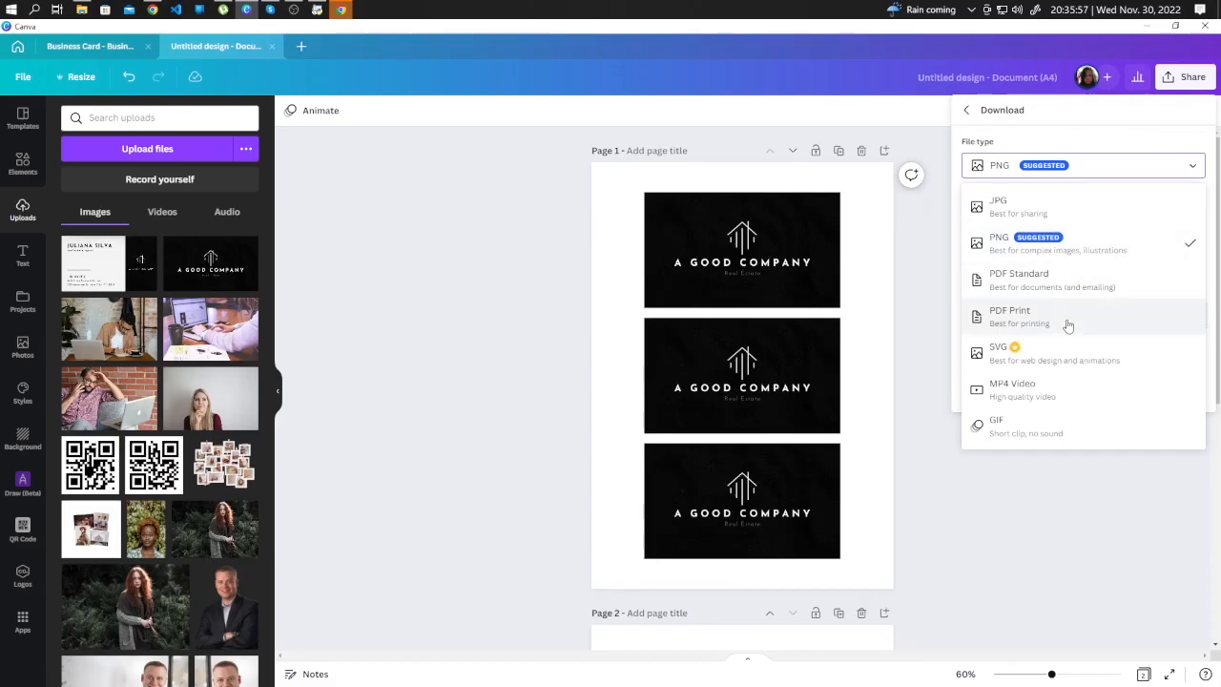
pyautogui.click(1009, 316)
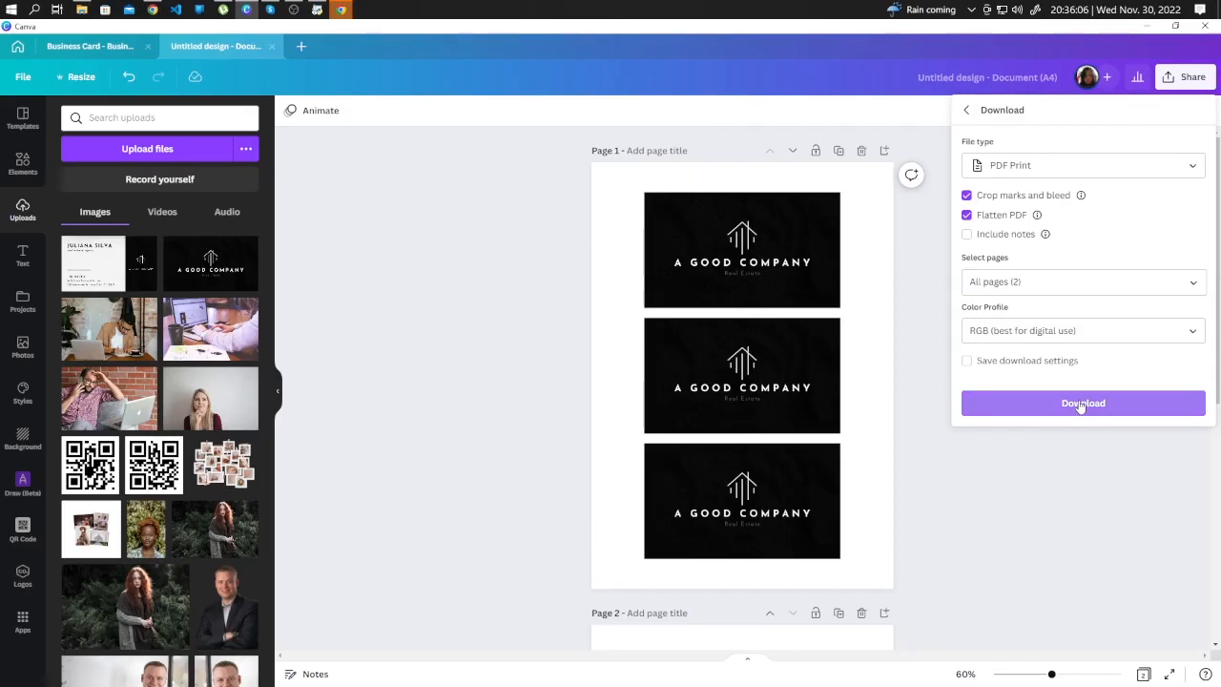
pyautogui.click(1083, 403)
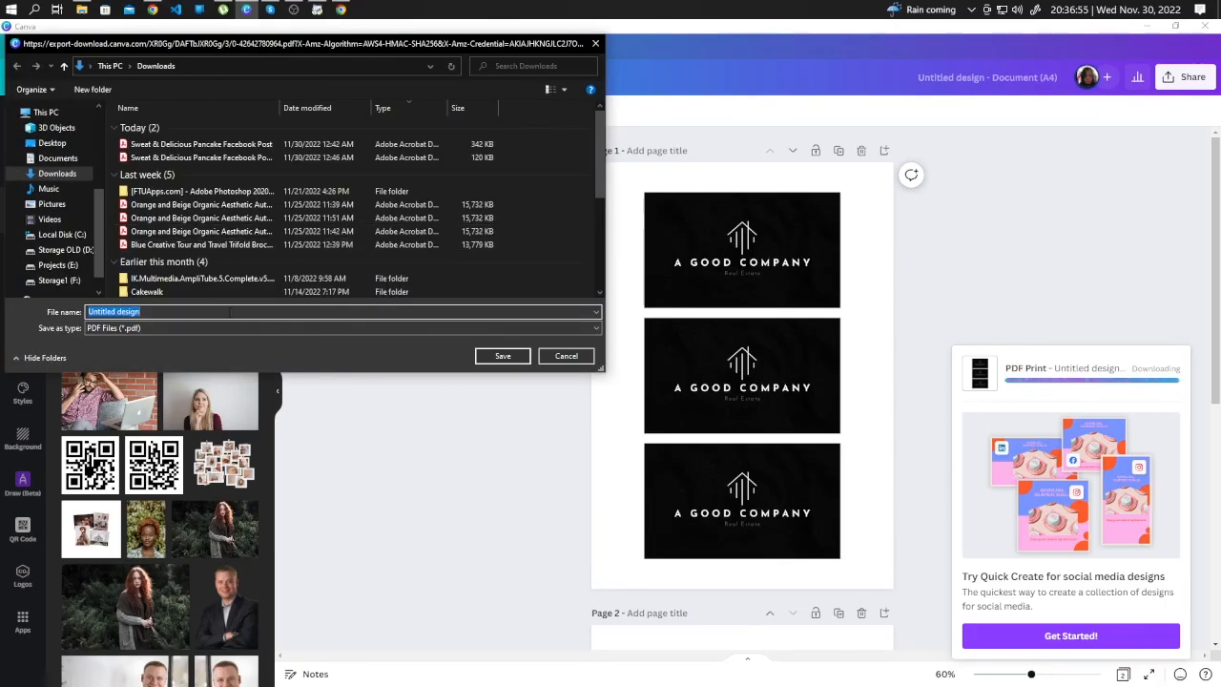
# Save the PDF to Downloads under the name BUSINESS CARD.
pyautogui.write('BUSINESS CARD')
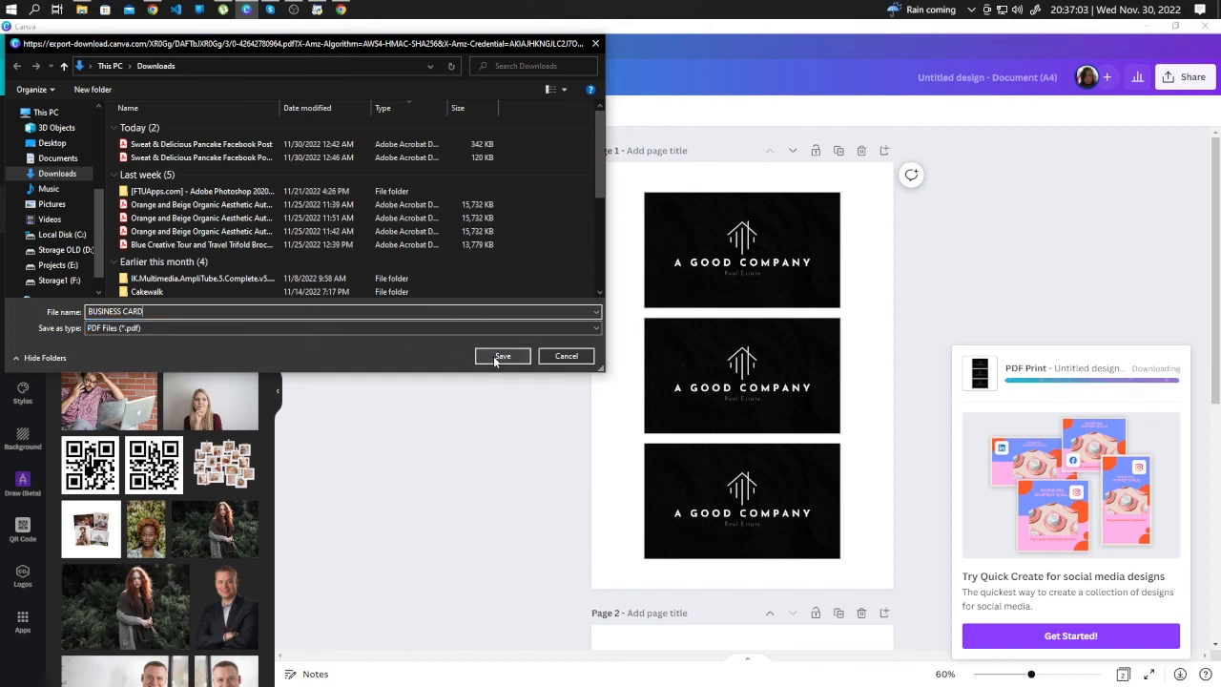
pyautogui.click(502, 356)
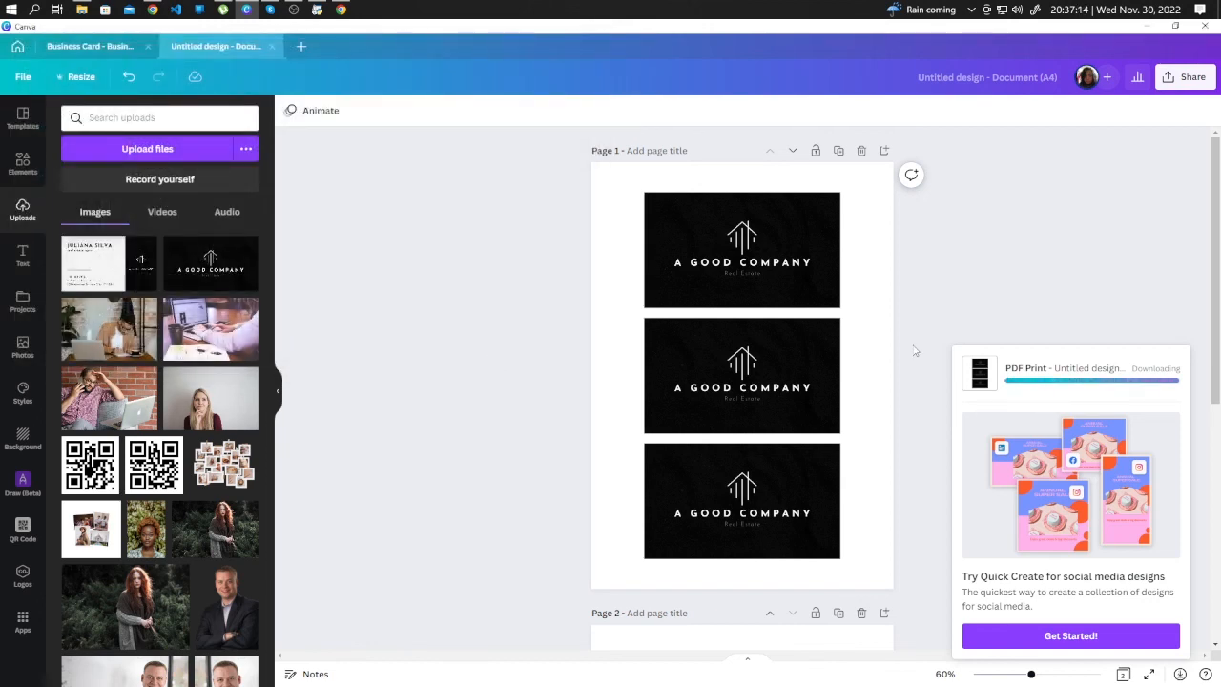